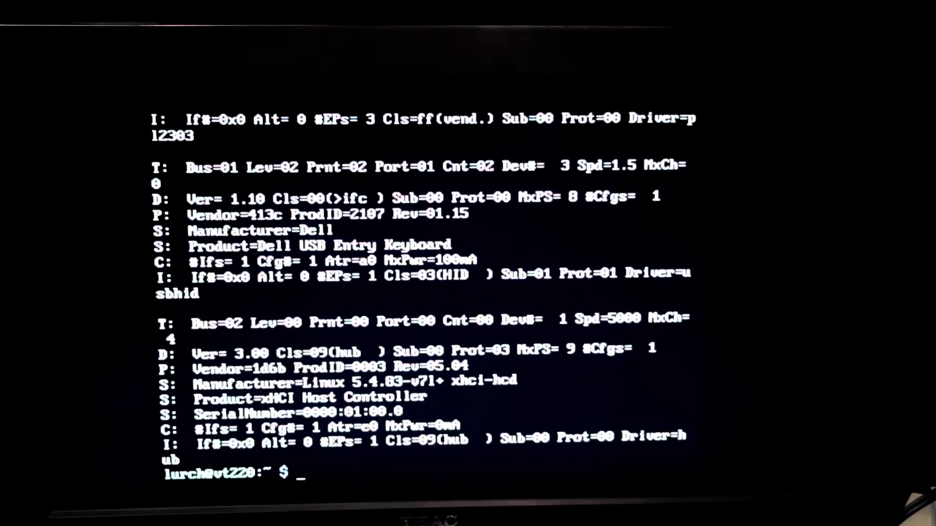
# Run 'sudo raspi-config' to launch the configuration tool as administrator.
pyautogui.write('sudo')
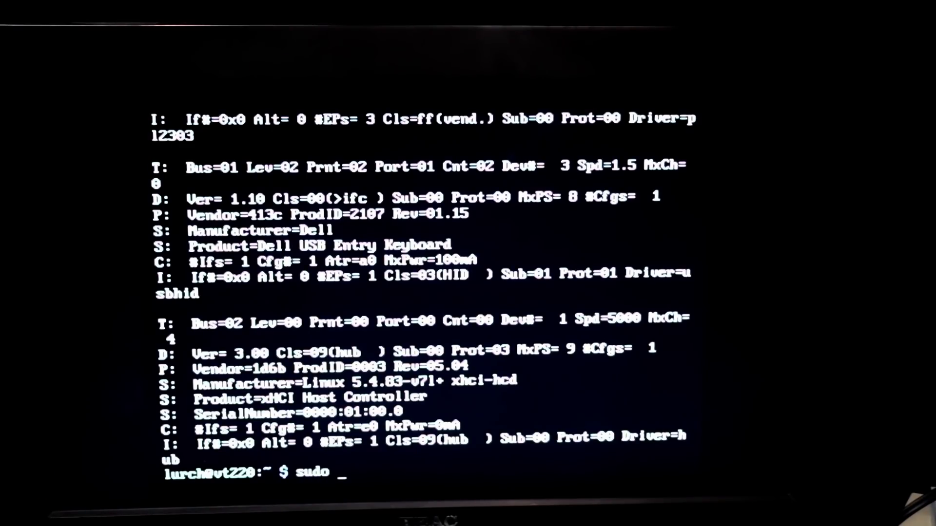
pyautogui.write('raspi-config')
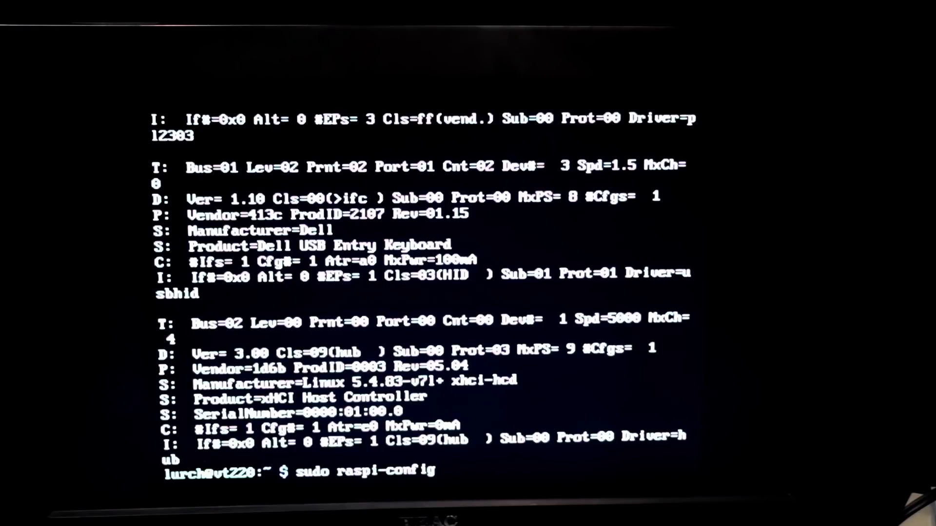
pyautogui.press('Return')
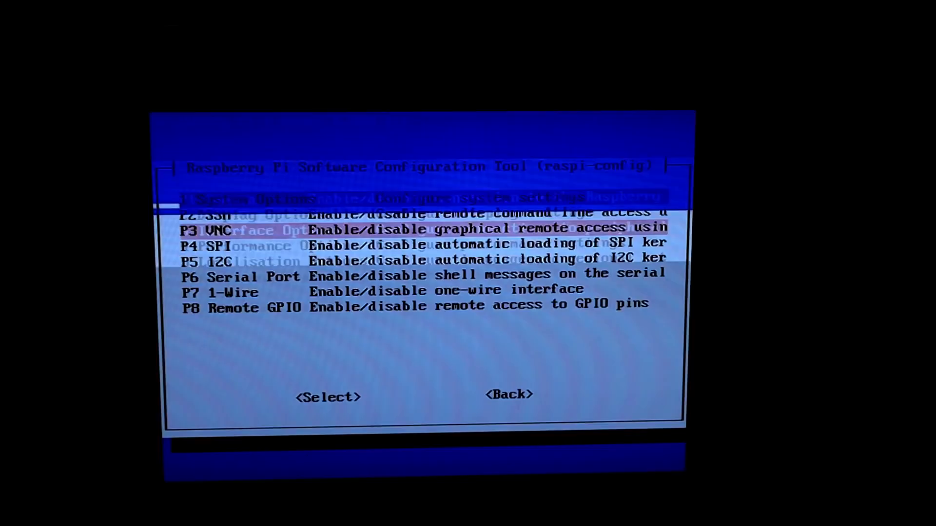
# Enable the login shell over the serial port under Interface Options, then reboot now.
pyautogui.click(329, 395)
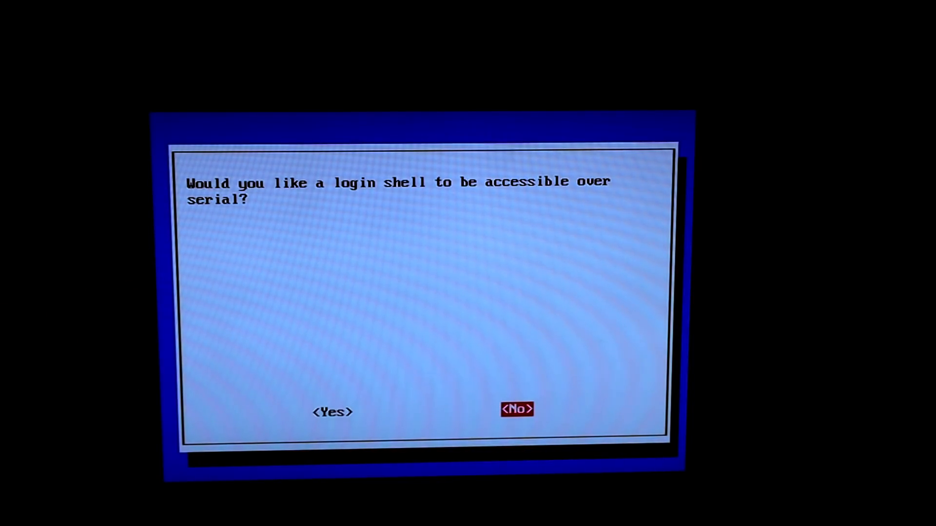
pyautogui.click(333, 412)
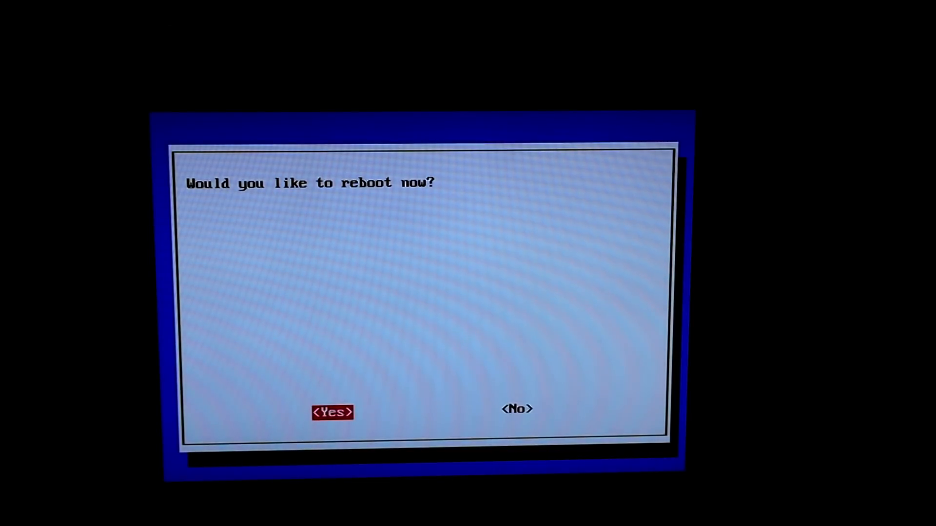
pyautogui.click(332, 413)
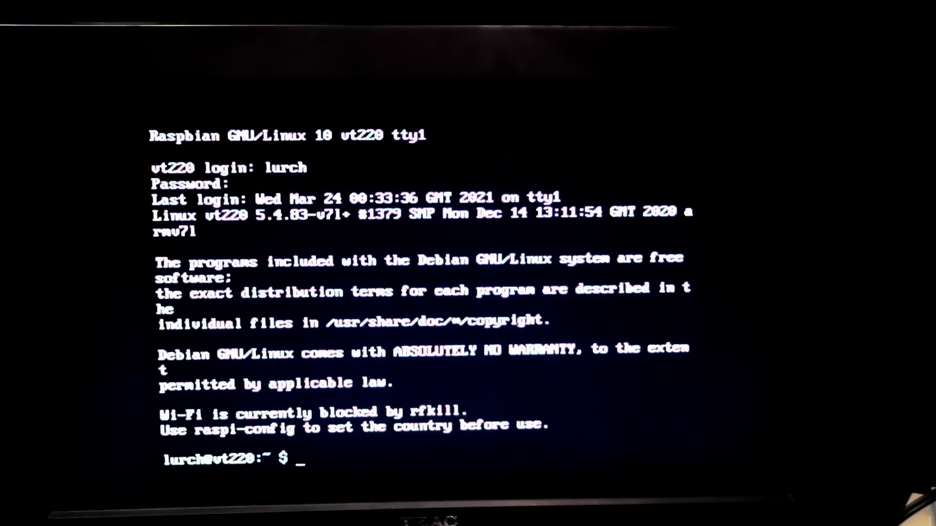
# Run 'sudo nano /lib/systemd/system/serial-getty@.service' and supply the sudo password.
pyautogui.write('su')
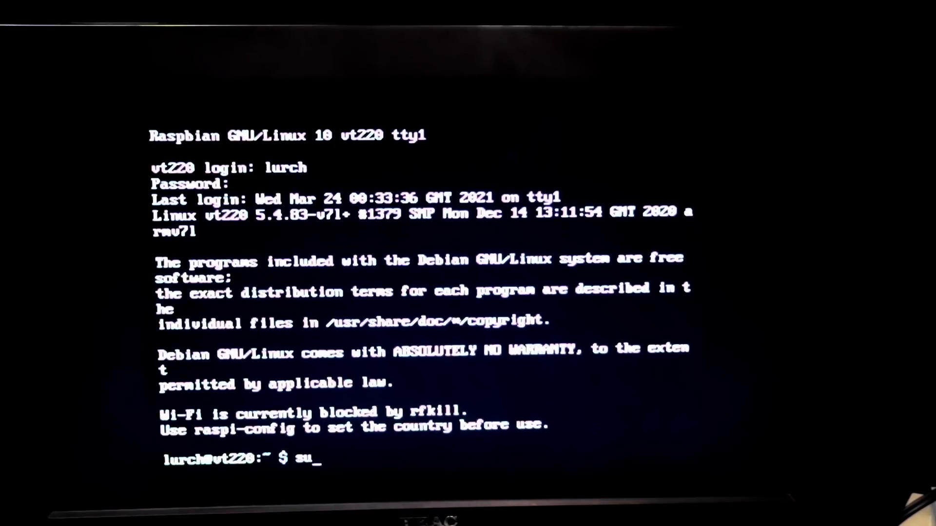
pyautogui.write('sudo nano')
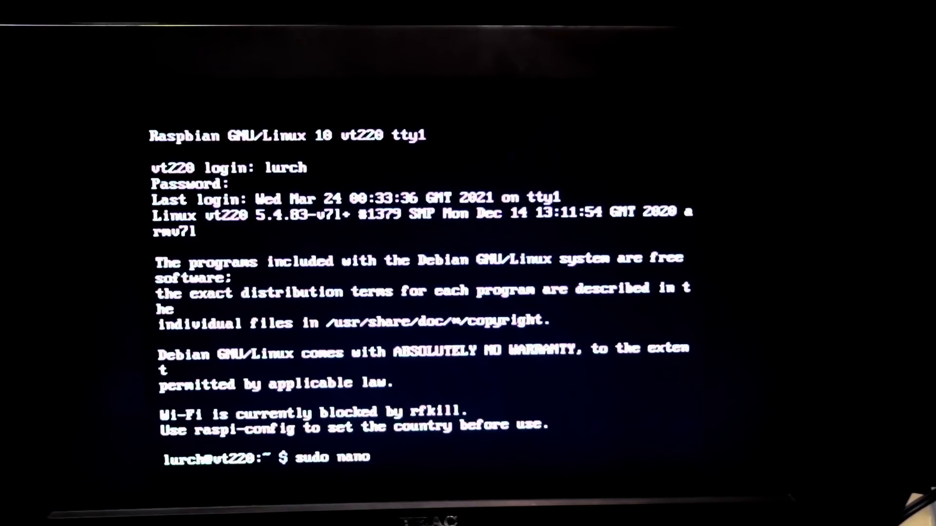
pyautogui.write('/lib/')
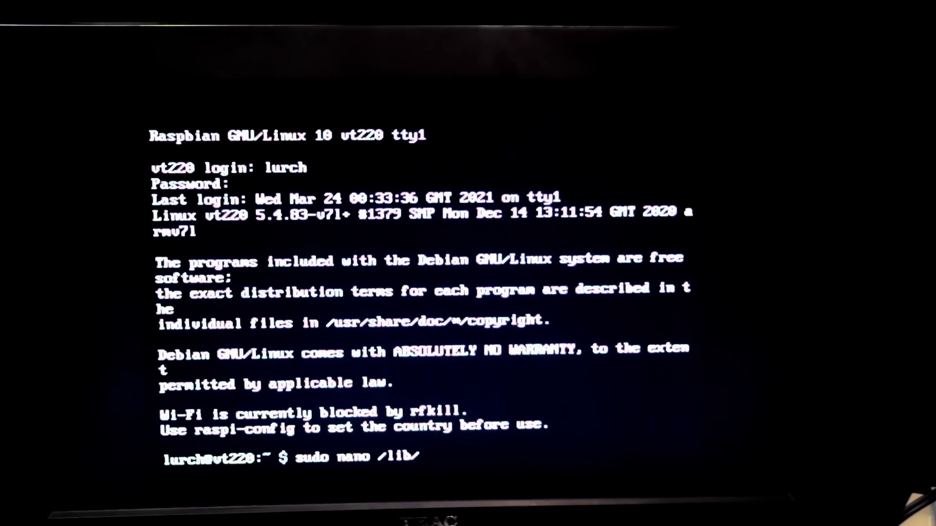
pyautogui.write('system')
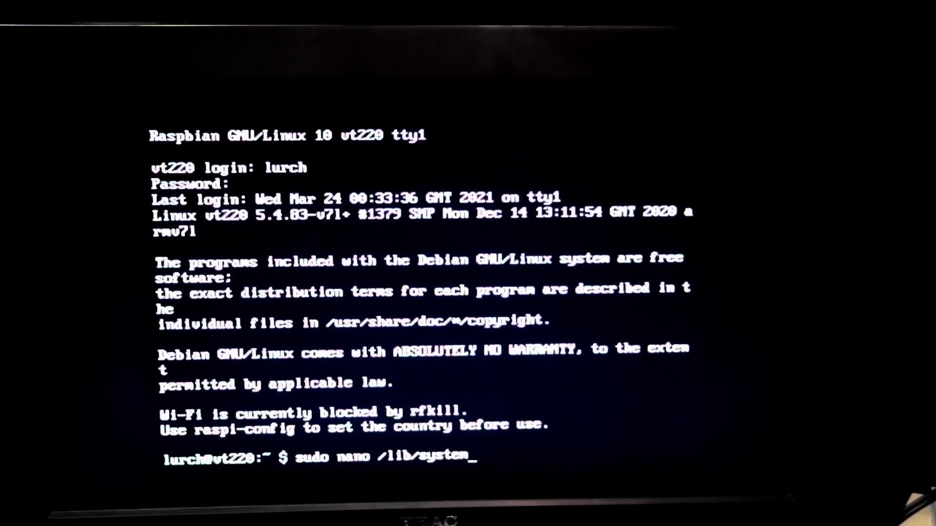
pyautogui.write('d/system')
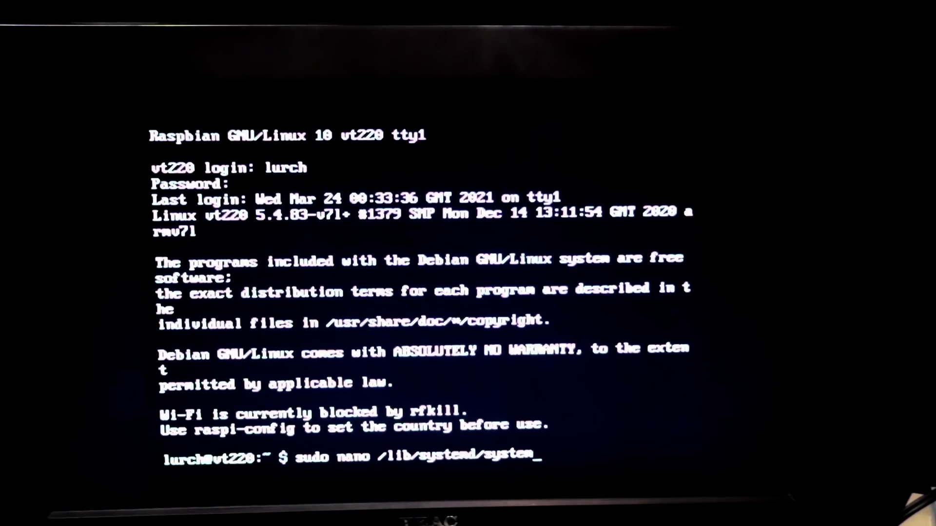
pyautogui.write('ser')
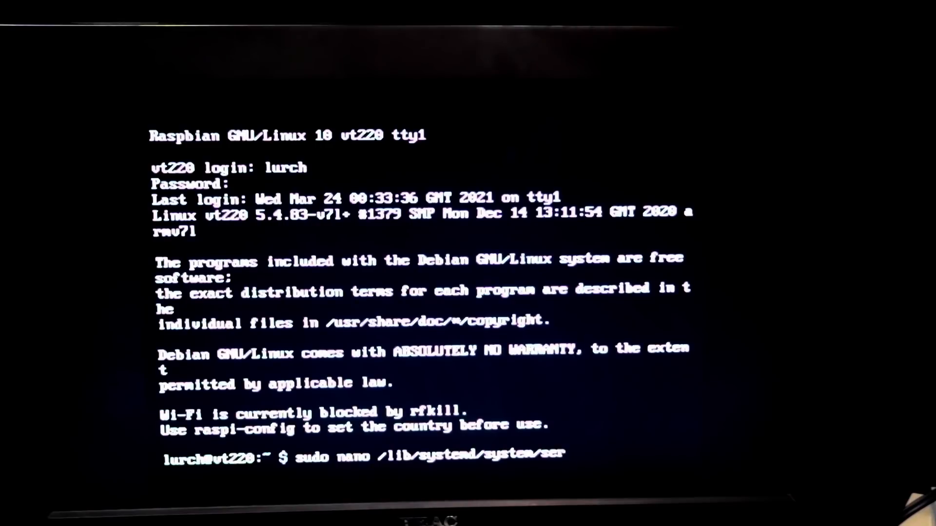
pyautogui.write('ial-getty@.service')
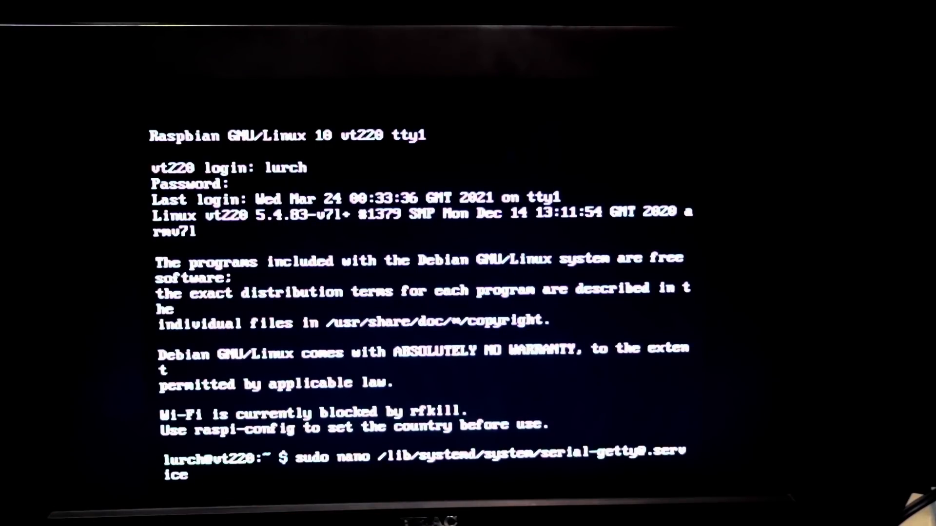
pyautogui.press('Return')
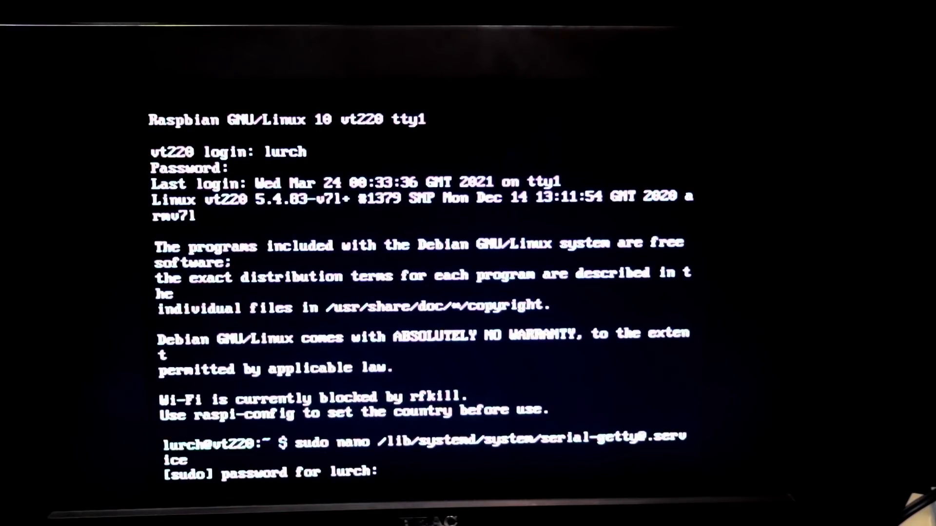
pyautogui.press('Return')
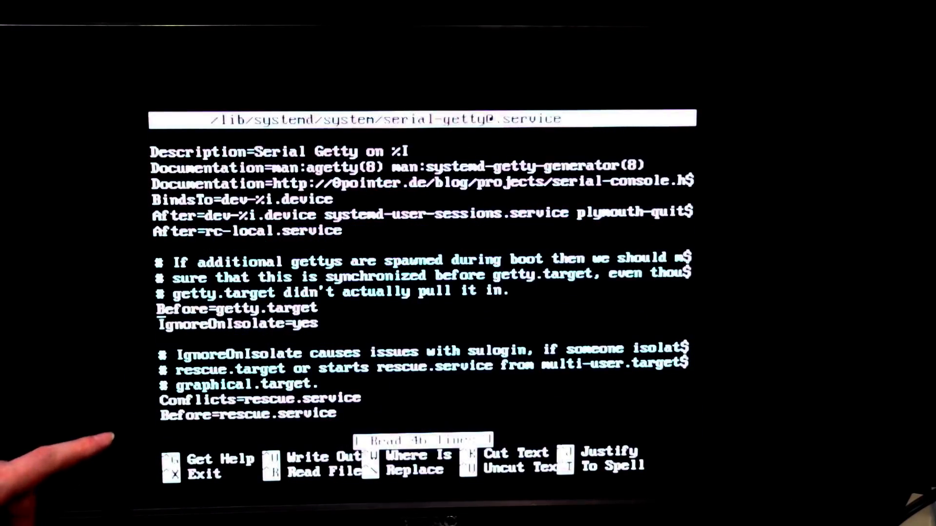
# Change the agetty ExecStart line to '--keep-baud 9600 %I vt100', save, and exit nano.
pyautogui.scroll(-3)
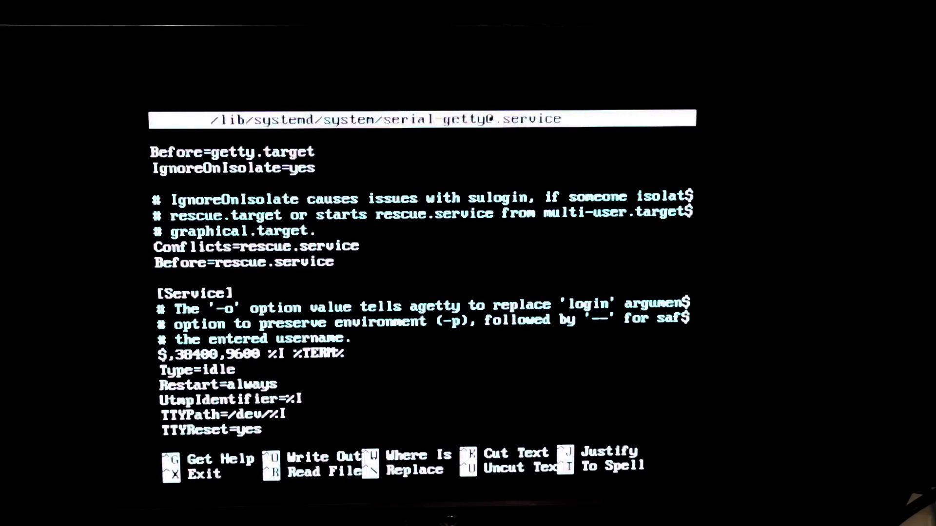
pyautogui.press('BackSpace')
pyautogui.write('vt')
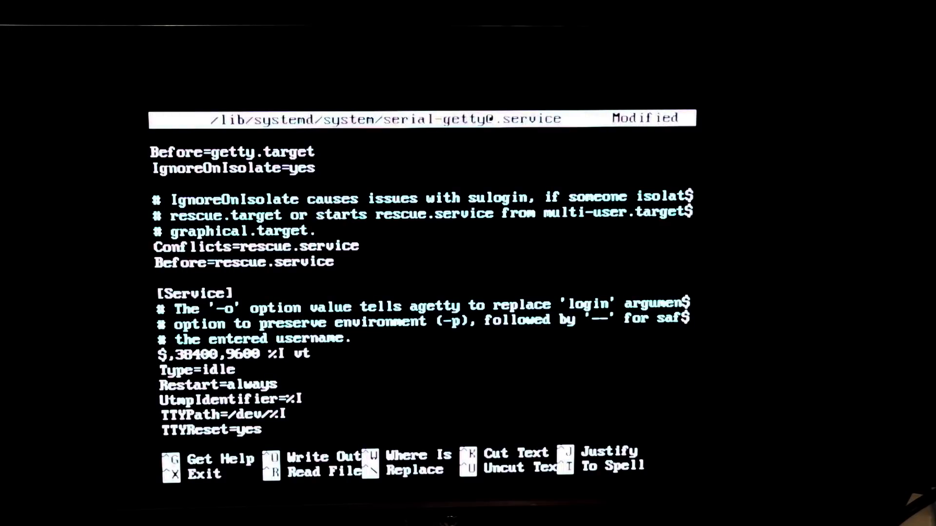
pyautogui.write('100')
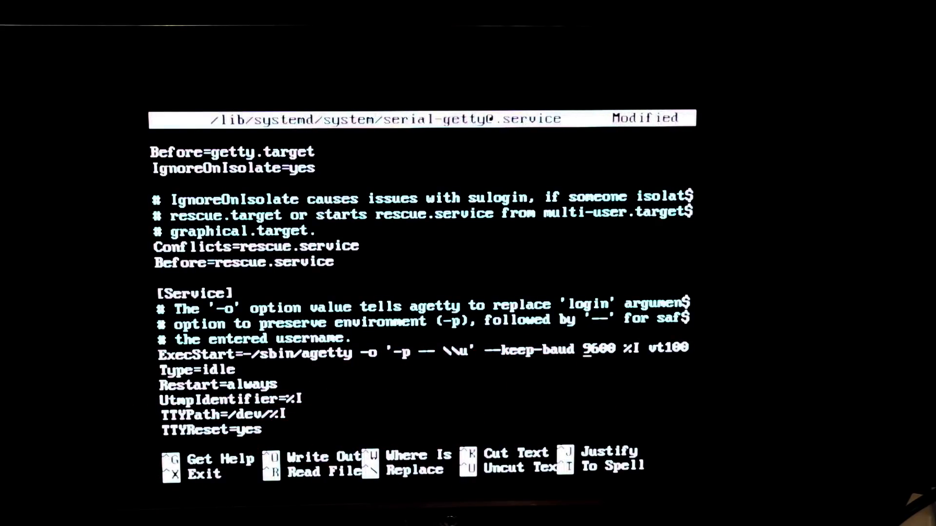
pyautogui.press('ctrl+x')
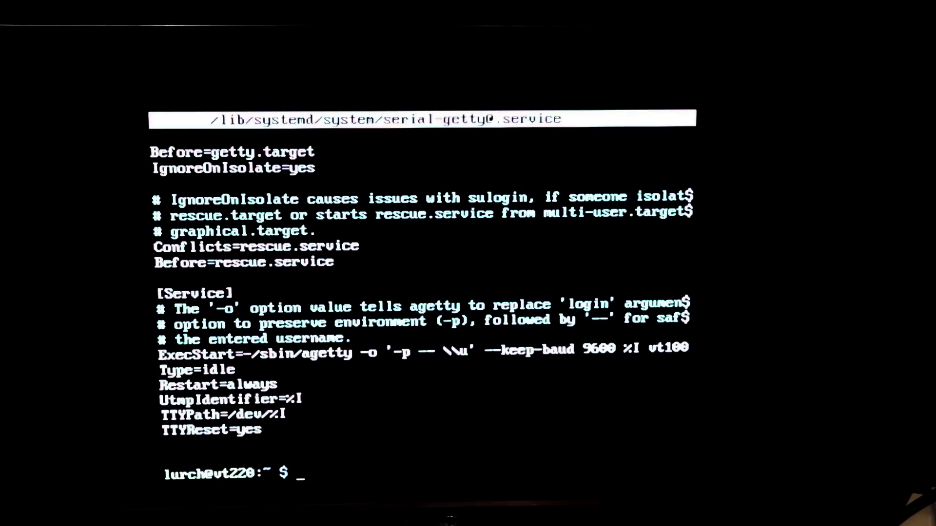
# Run 'systemctl daemon-reload' unprivileged and cancel its authentication prompt.
pyautogui.write('syst')
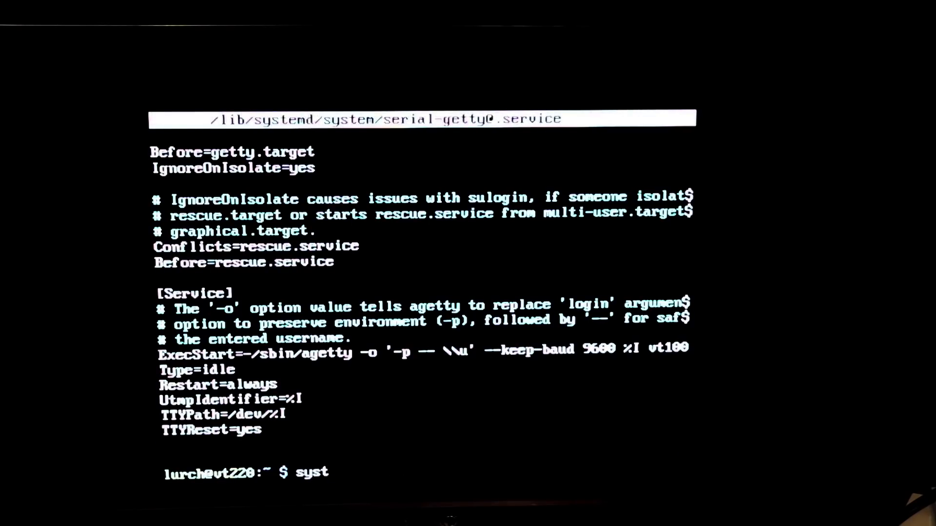
pyautogui.write('emctl')
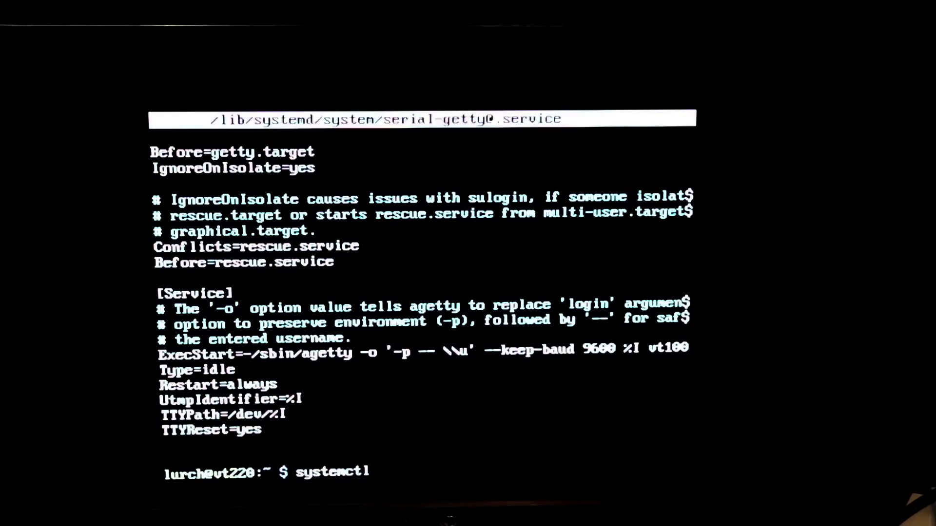
pyautogui.write('daemon-re')
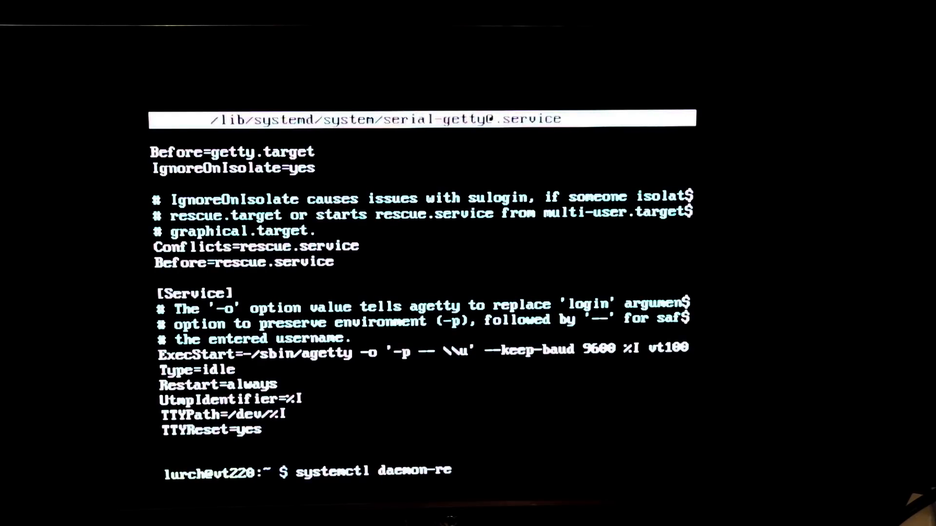
pyautogui.write('s')
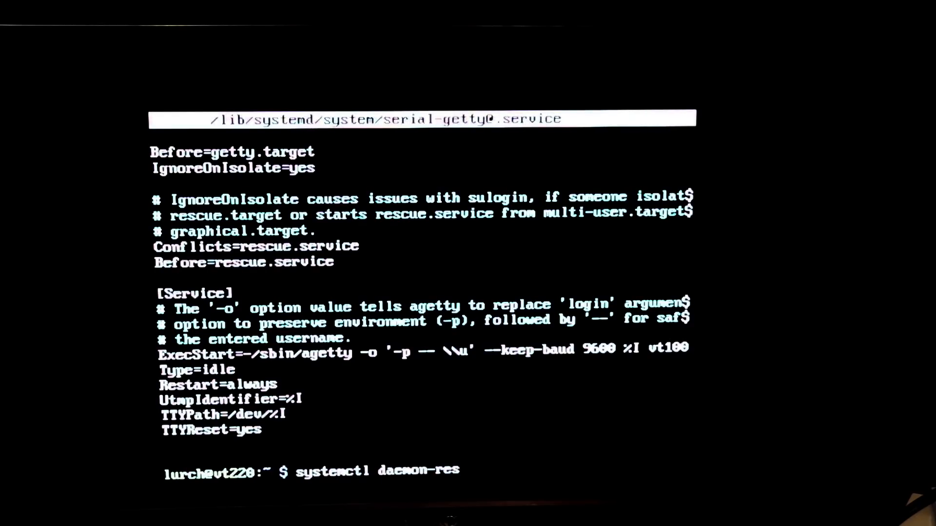
pyautogui.press('Backspace')
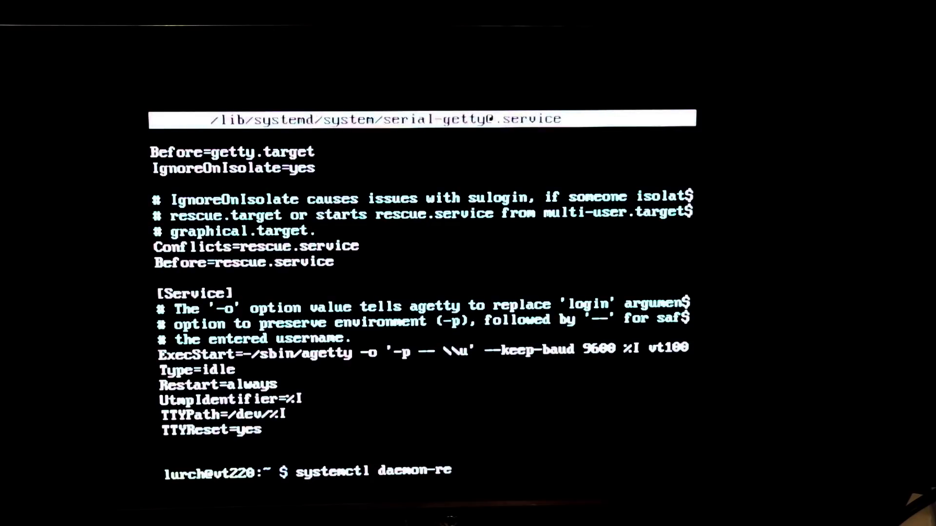
pyautogui.press('Return')
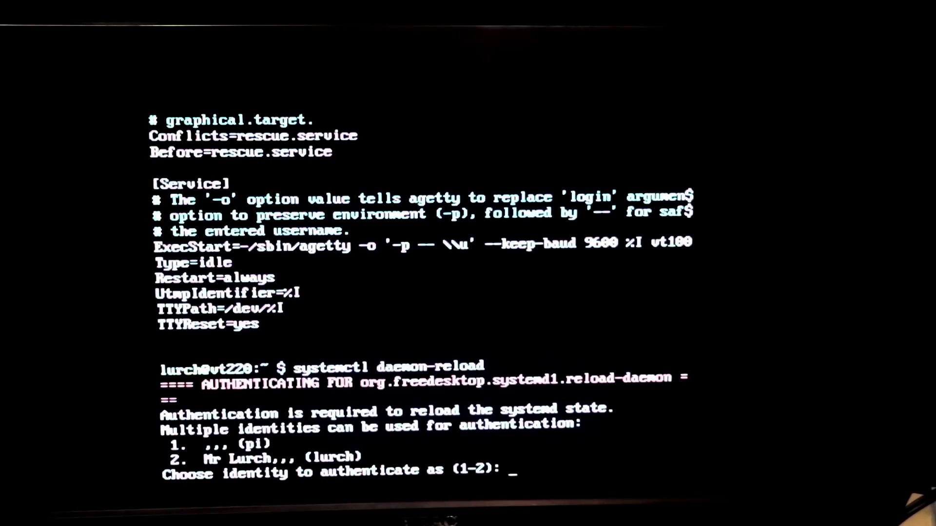
pyautogui.press('ctrl+c')
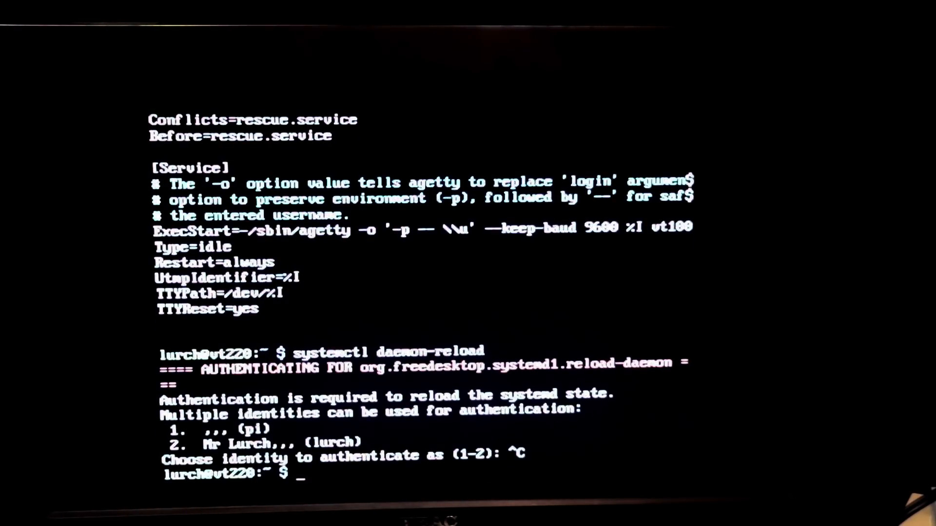
# Re-enter the daemon-reload as 'sudo systemctl daemon-reload'.
pyautogui.write('systemctl daemon-reload')
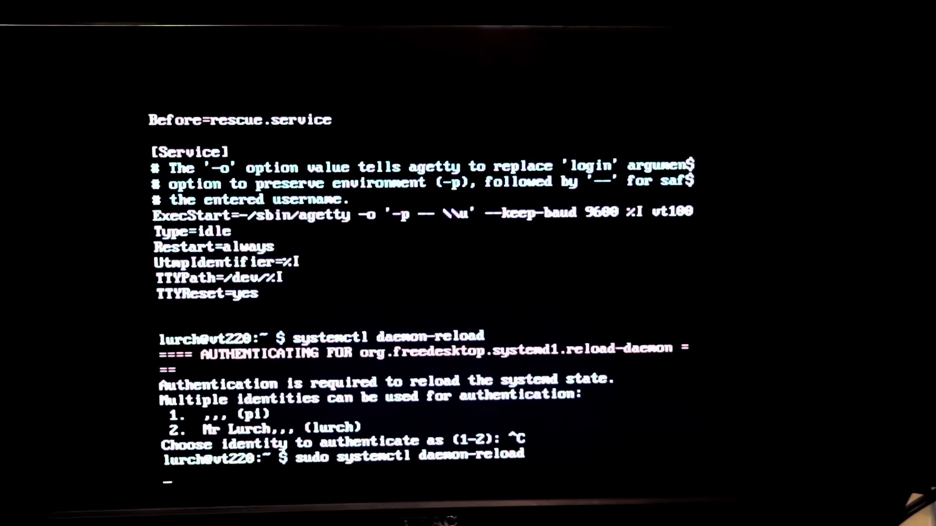
# Enter 'sudo systemctl start serial-getty@ttyUSB0' to start the serial login service.
pyautogui.write('s')
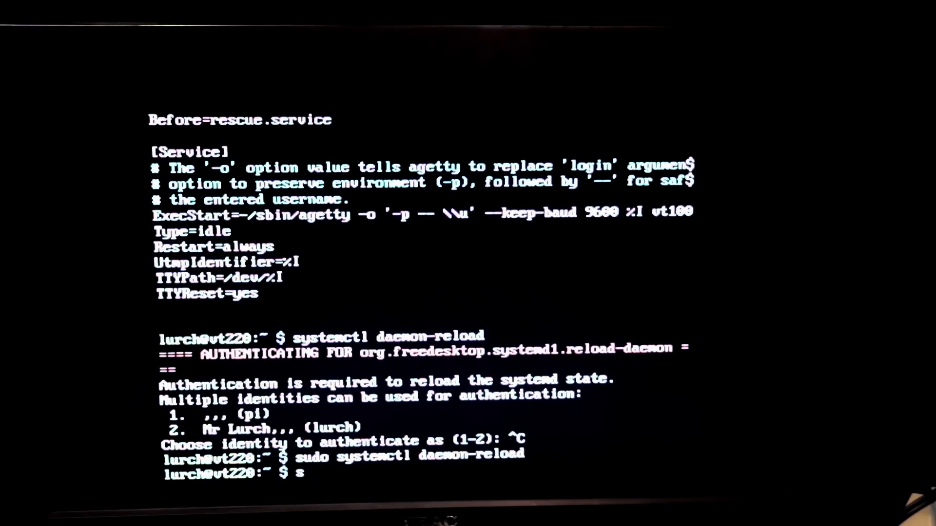
pyautogui.write('udo system')
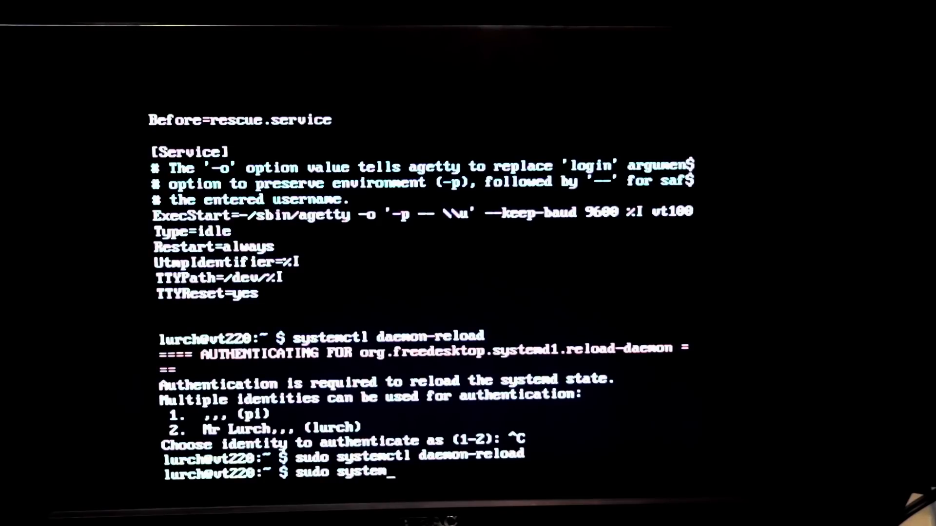
pyautogui.write('ctl start')
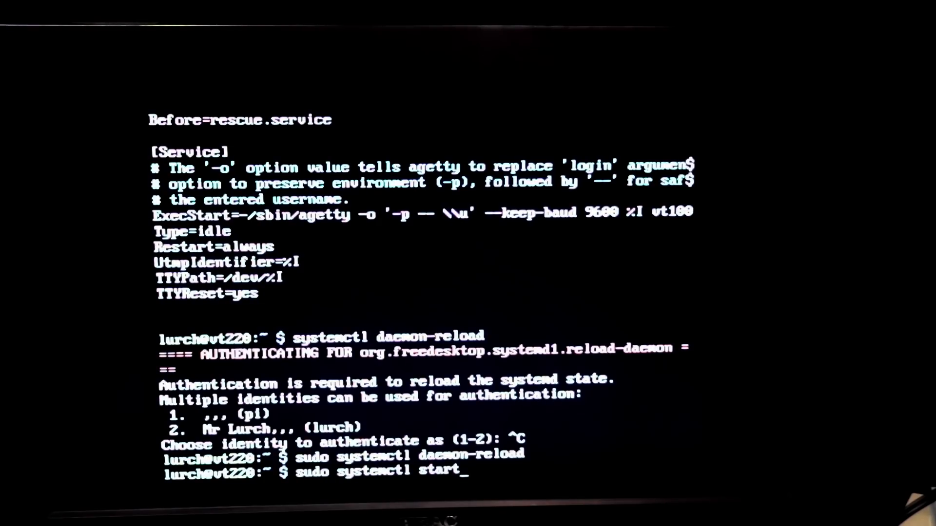
pyautogui.write('seri')
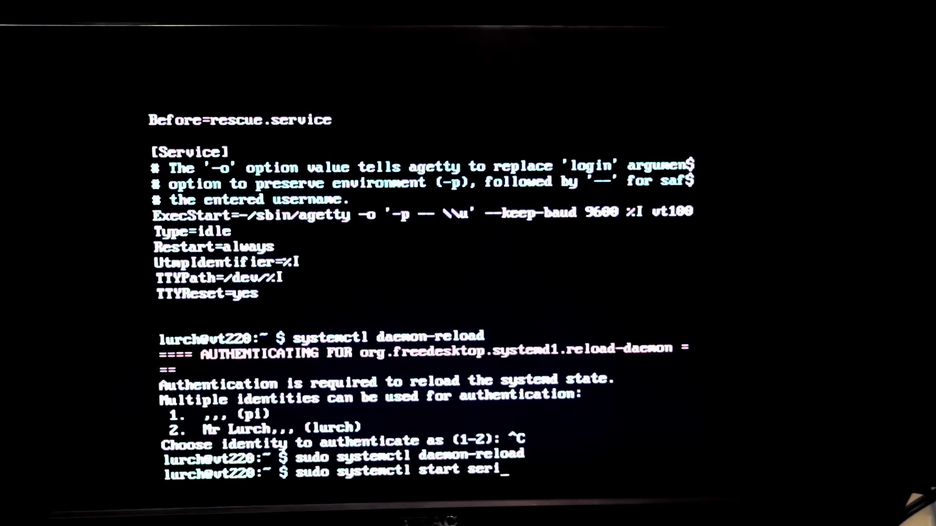
pyautogui.write('al-gett')
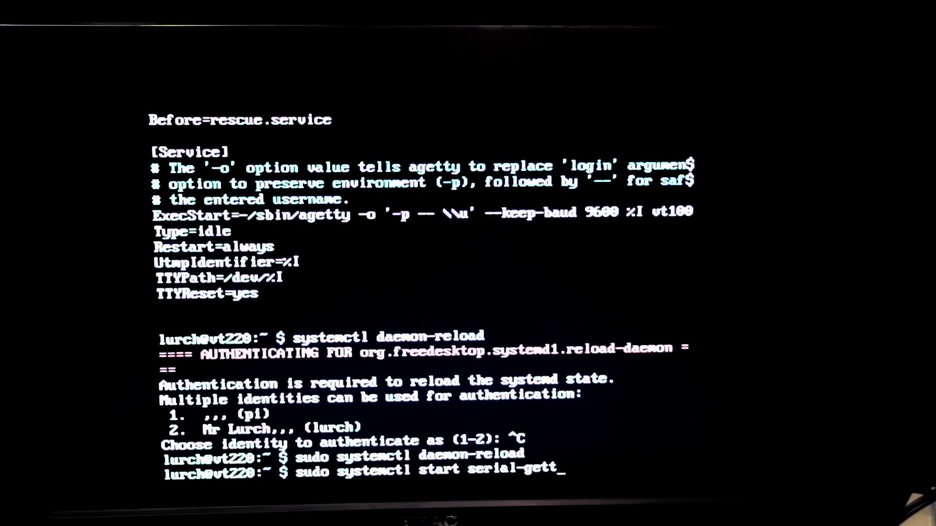
pyautogui.write('gtty')
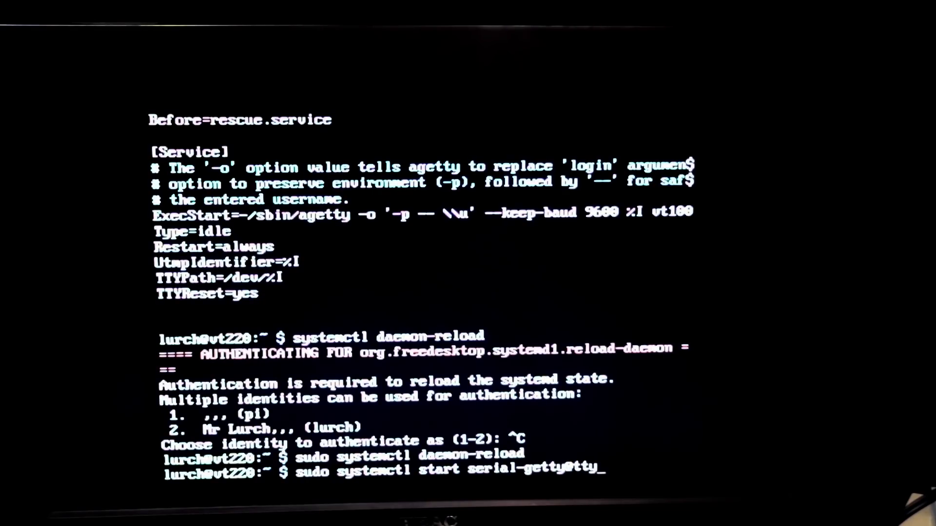
pyautogui.write('USB')
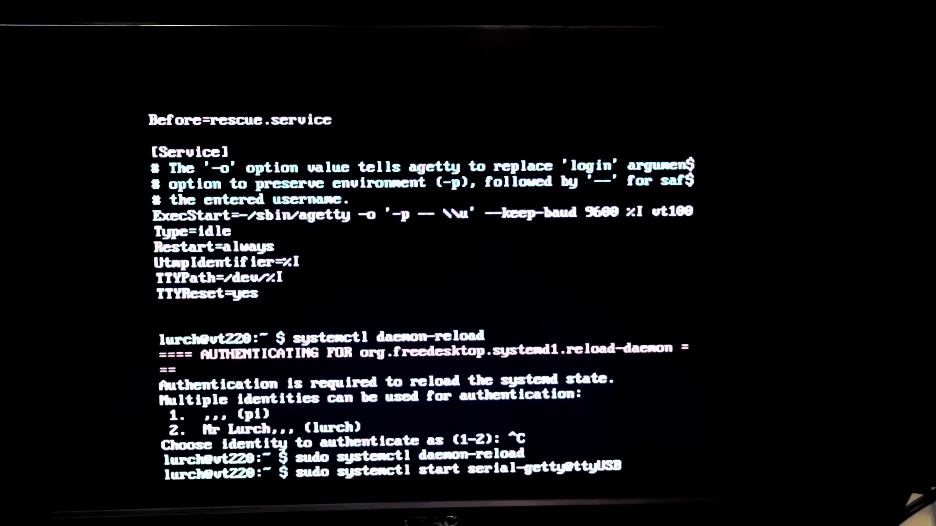